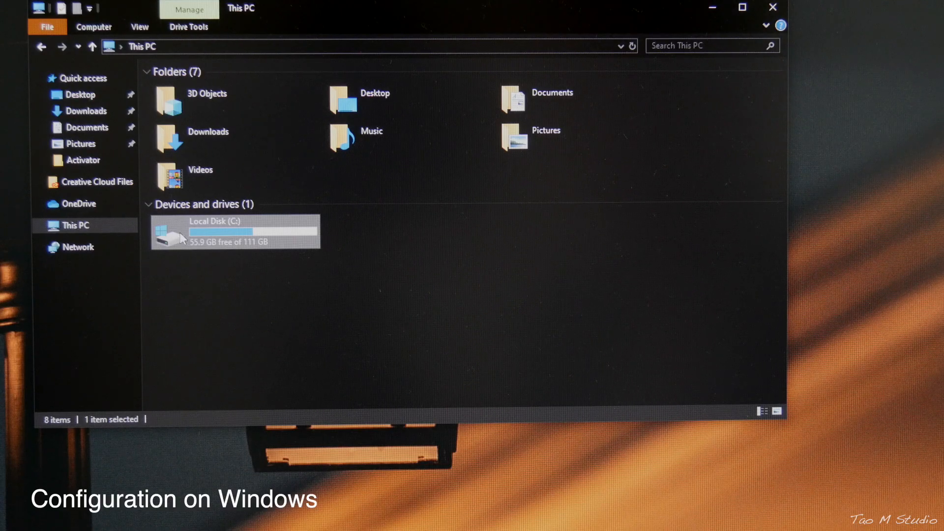
Show the Sharing page of the Local Disk (C:) properties, currently not shared.
{"action": "right_click", "coordinate": [229, 232]}
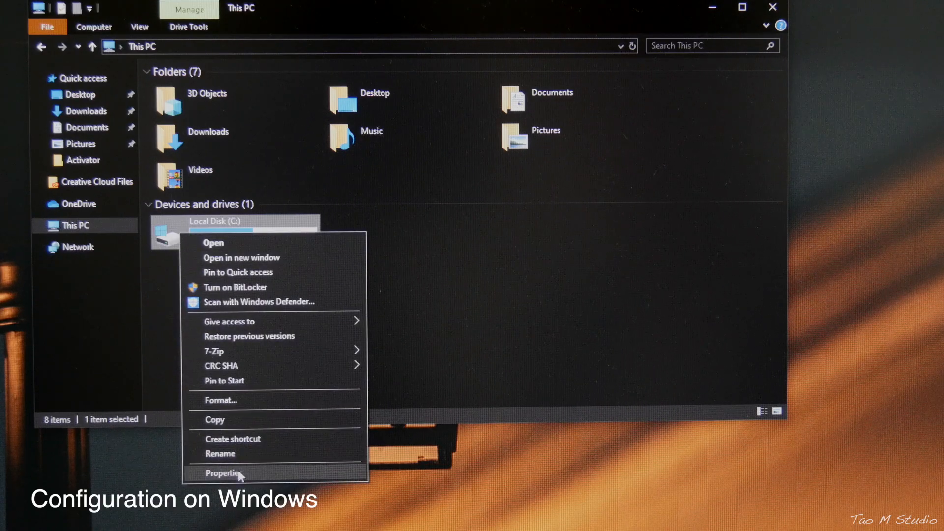
{"action": "left_click", "coordinate": [225, 473]}
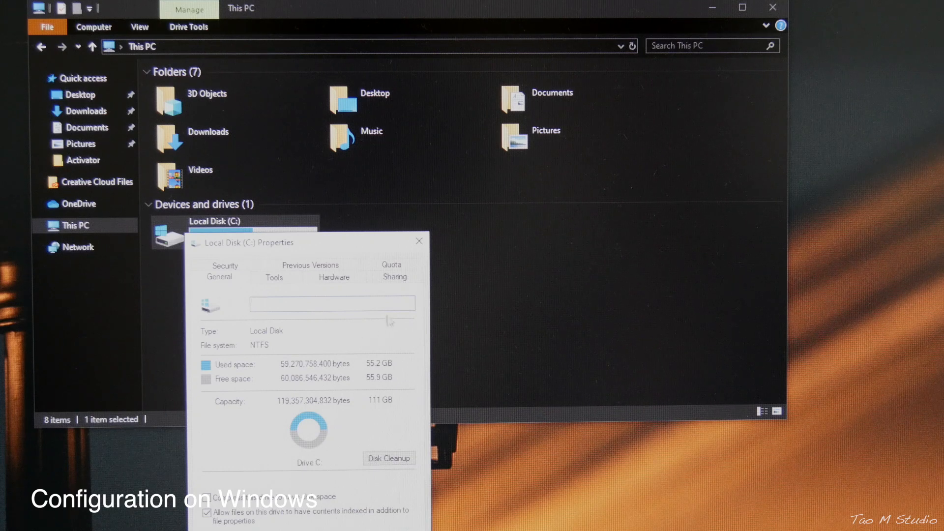
{"action": "left_click", "coordinate": [394, 277]}
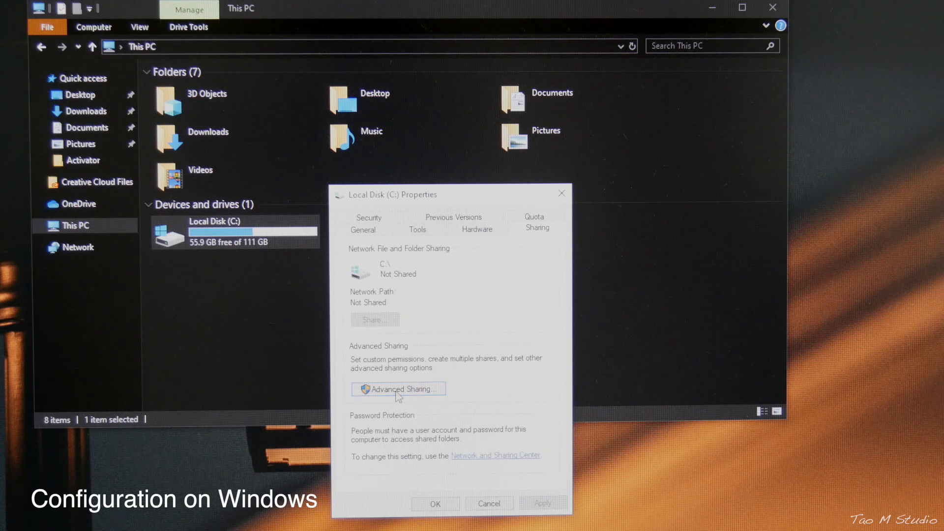
Enable Advanced Sharing for the C drive and reach its share permissions.
{"action": "left_click", "coordinate": [397, 389]}
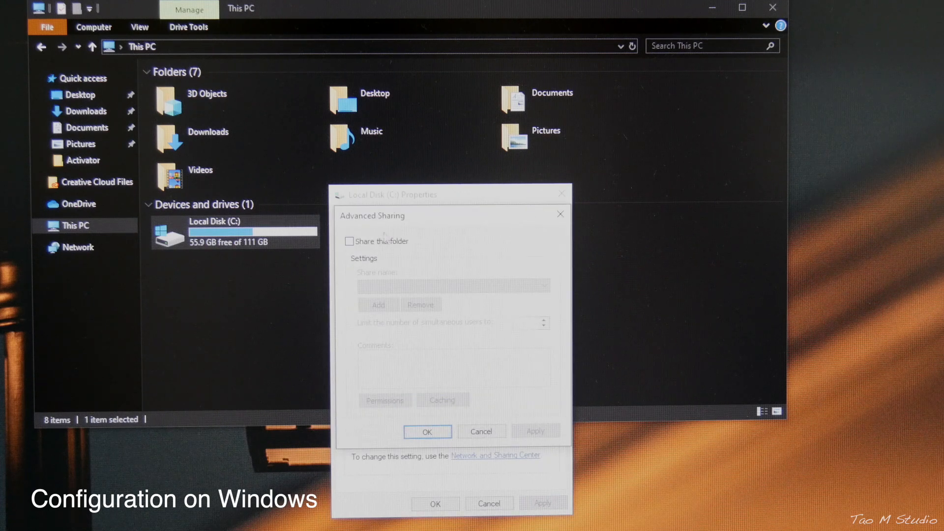
{"action": "left_click", "coordinate": [350, 241]}
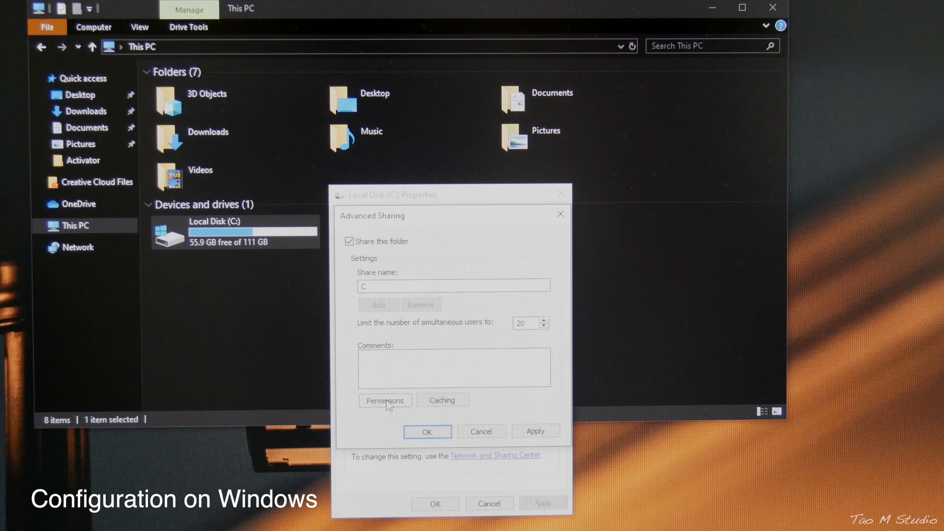
{"action": "left_click", "coordinate": [385, 400]}
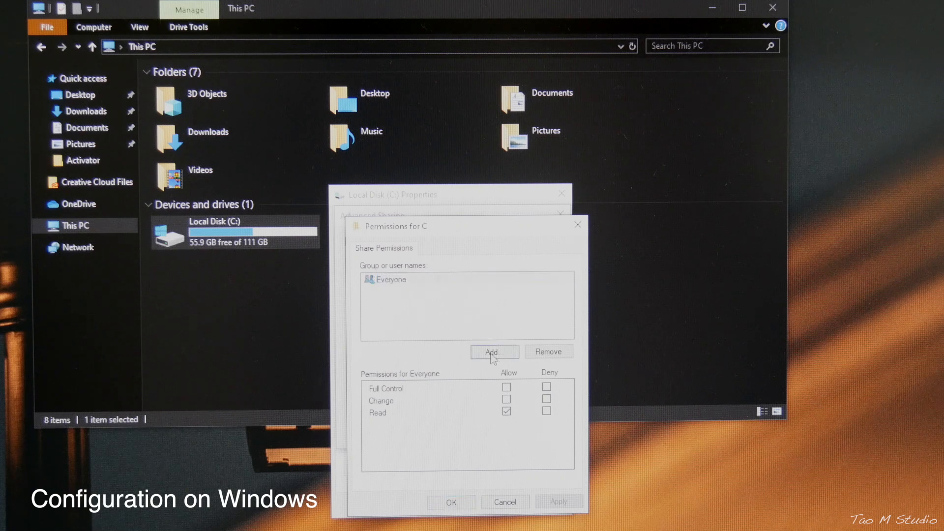
Add user Tao to the share permissions with Full Control.
{"action": "left_click", "coordinate": [493, 352]}
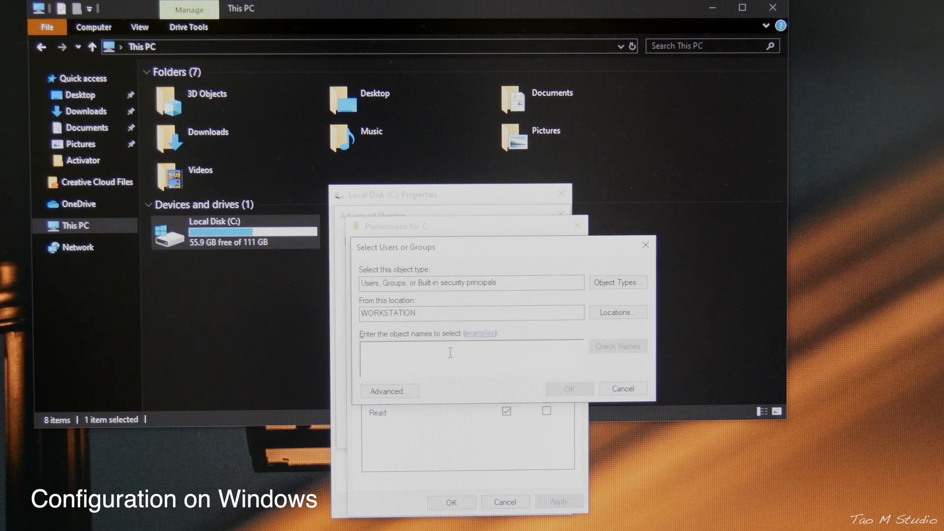
{"action": "type", "text": "ta"}
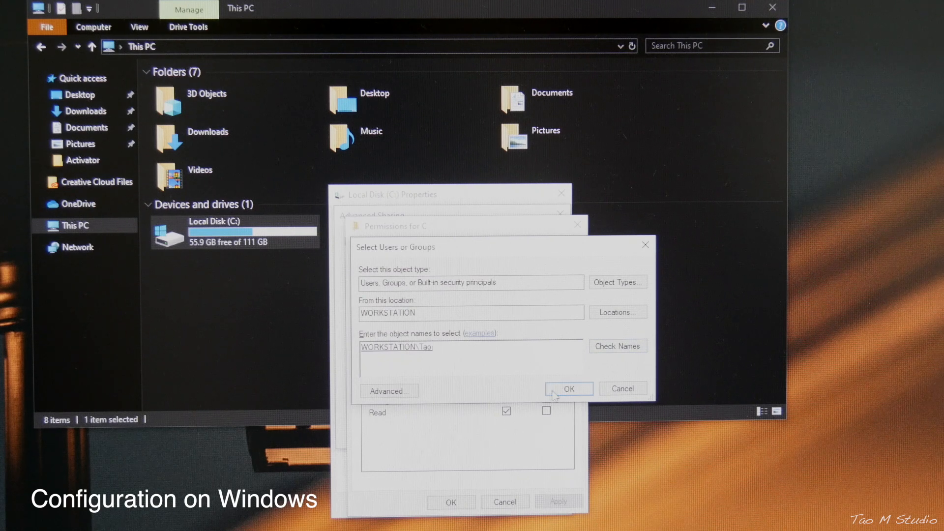
{"action": "left_click", "coordinate": [569, 388]}
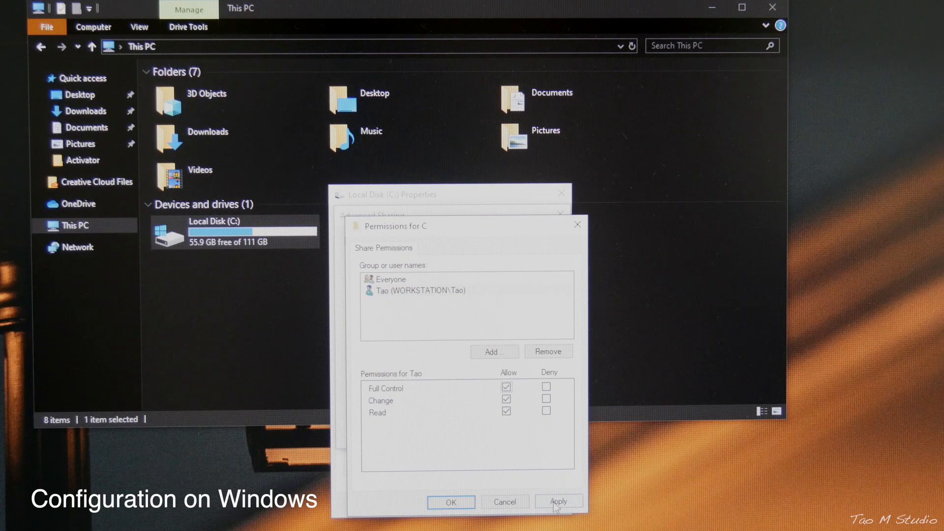
{"action": "left_click", "coordinate": [420, 289]}
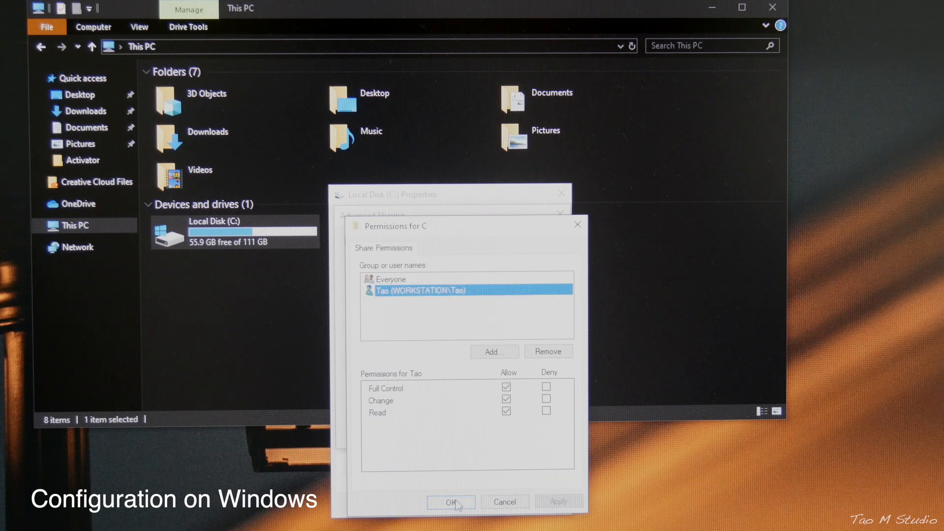
{"action": "left_click", "coordinate": [451, 502]}
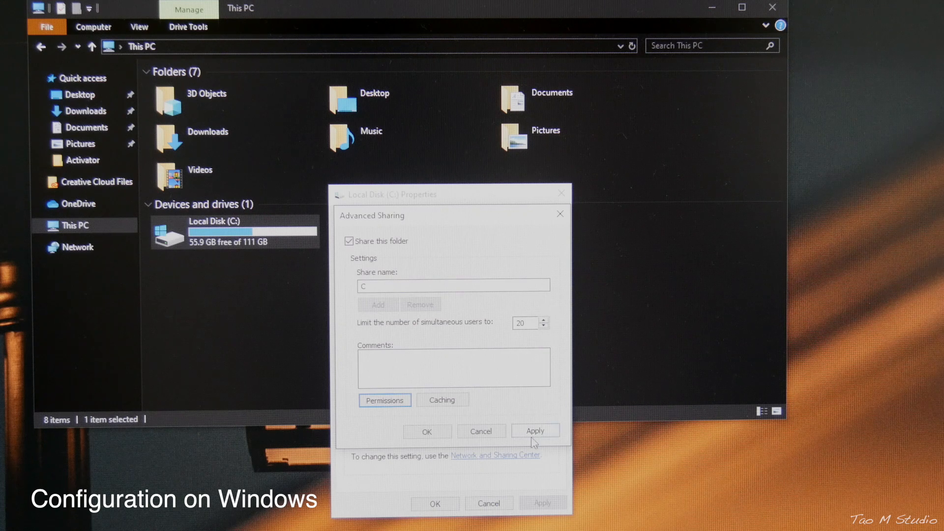
Apply the sharing settings so the drive is shared as "C" and close its properties.
{"action": "left_click", "coordinate": [535, 431]}
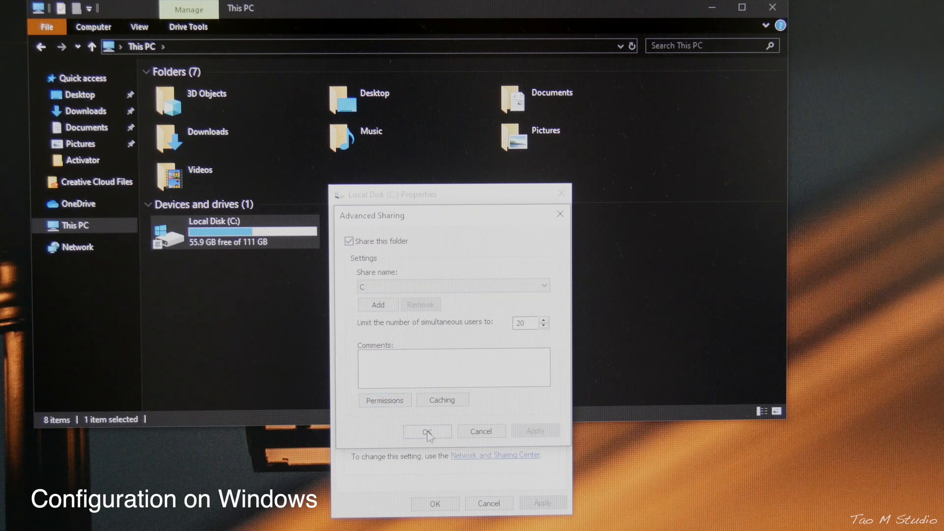
{"action": "left_click", "coordinate": [427, 431]}
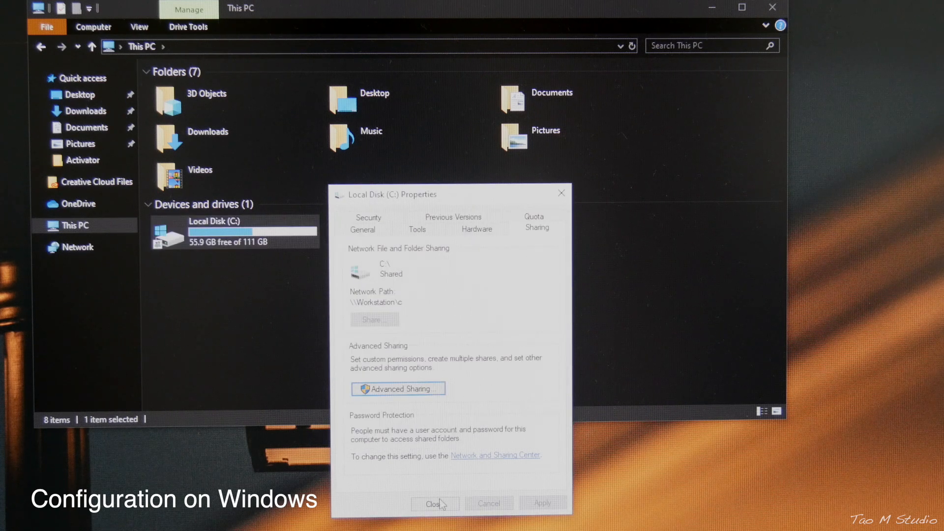
{"action": "left_click", "coordinate": [433, 503]}
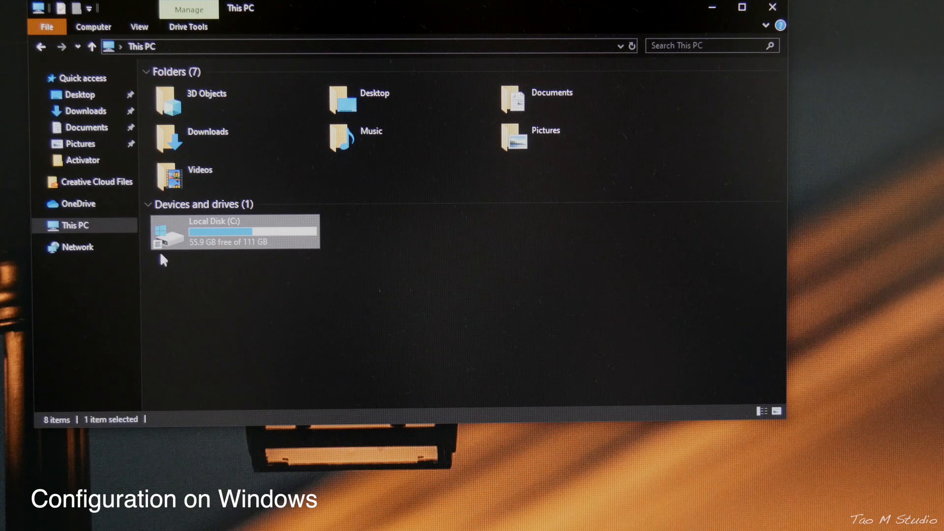
{"action": "mouse_move", "coordinate": [163, 250]}
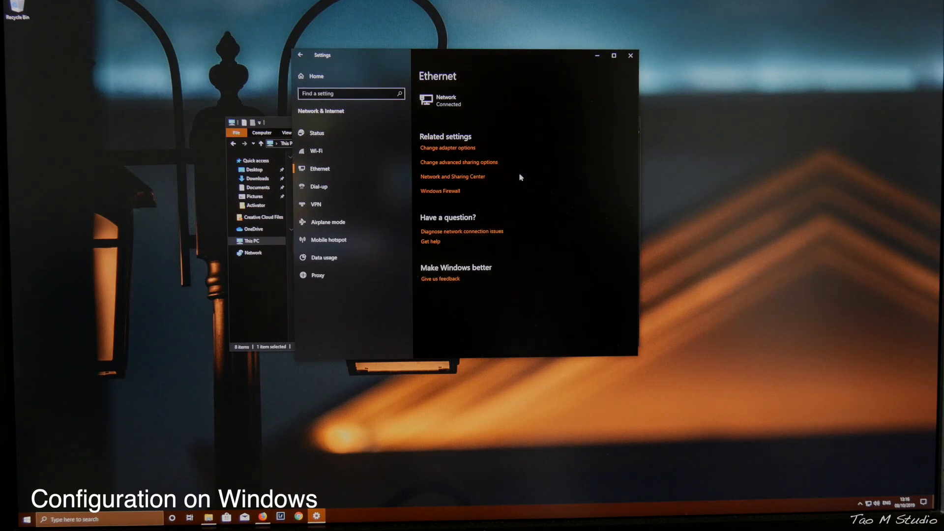
{"action": "mouse_move", "coordinate": [471, 122]}
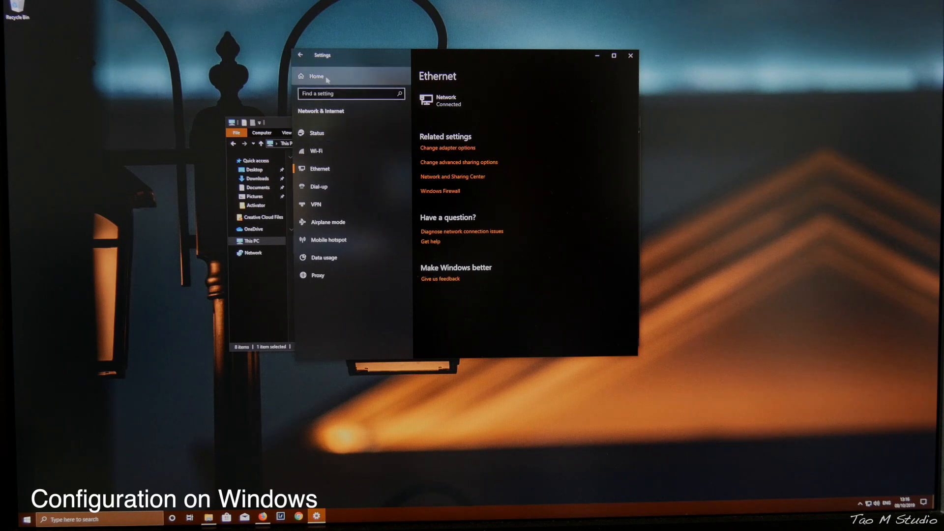
Go from the network status page to the Ethernet connection settings.
{"action": "left_click", "coordinate": [318, 133]}
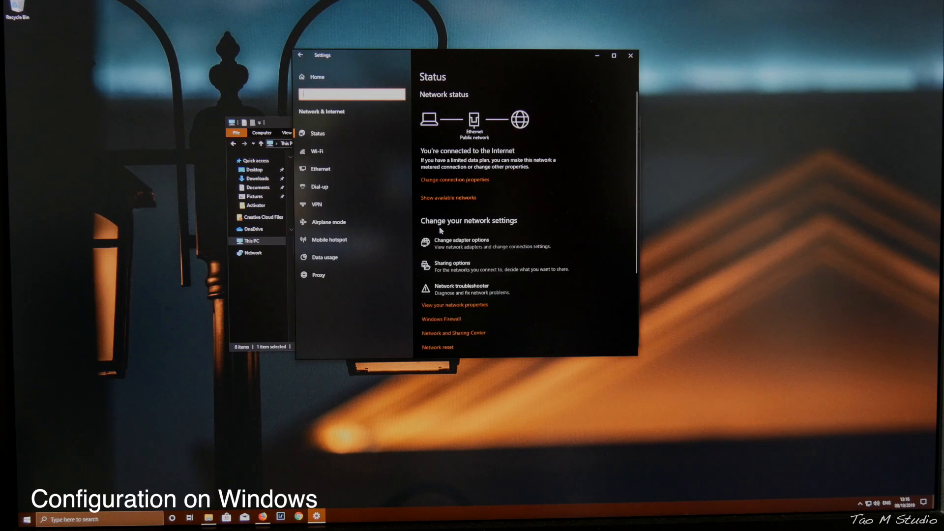
{"action": "left_click", "coordinate": [321, 168]}
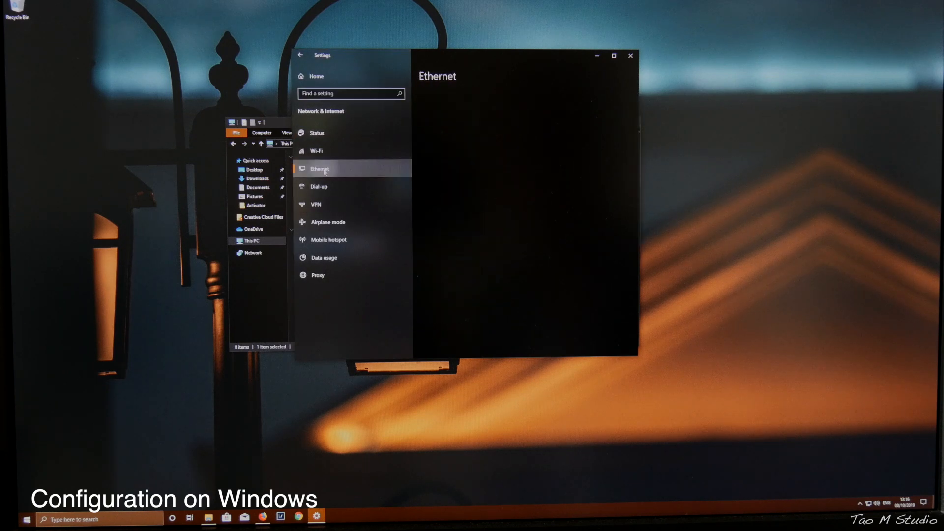
{"action": "left_click", "coordinate": [318, 168]}
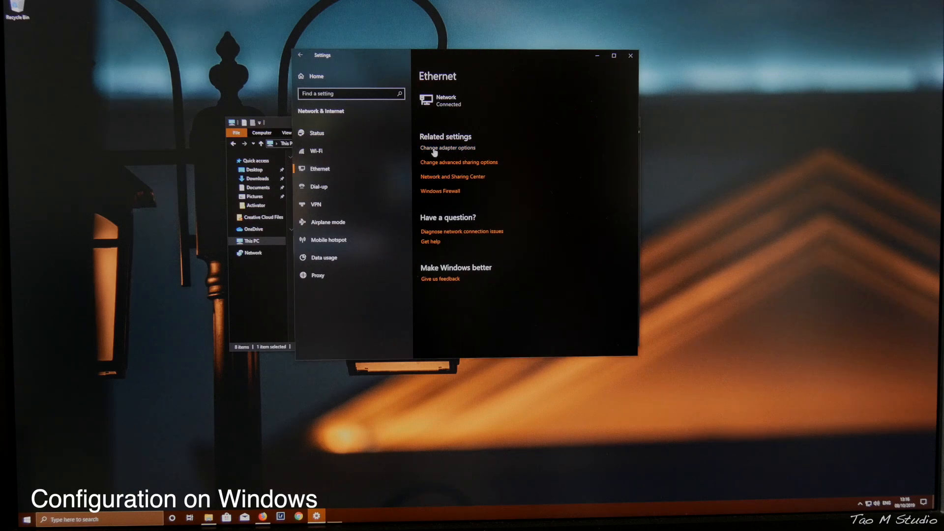
List the network adapters and view the Ethernet adapter's status details.
{"action": "left_click", "coordinate": [448, 147]}
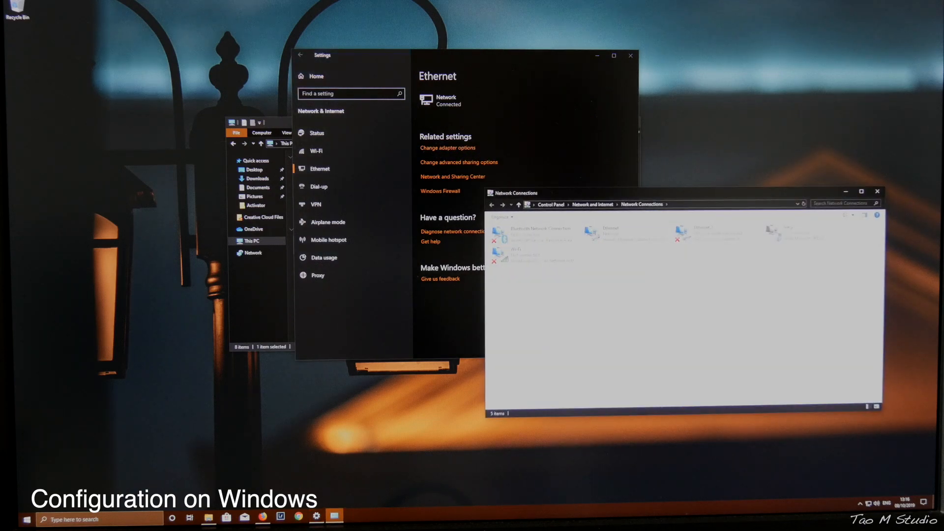
{"action": "double_click", "coordinate": [610, 234]}
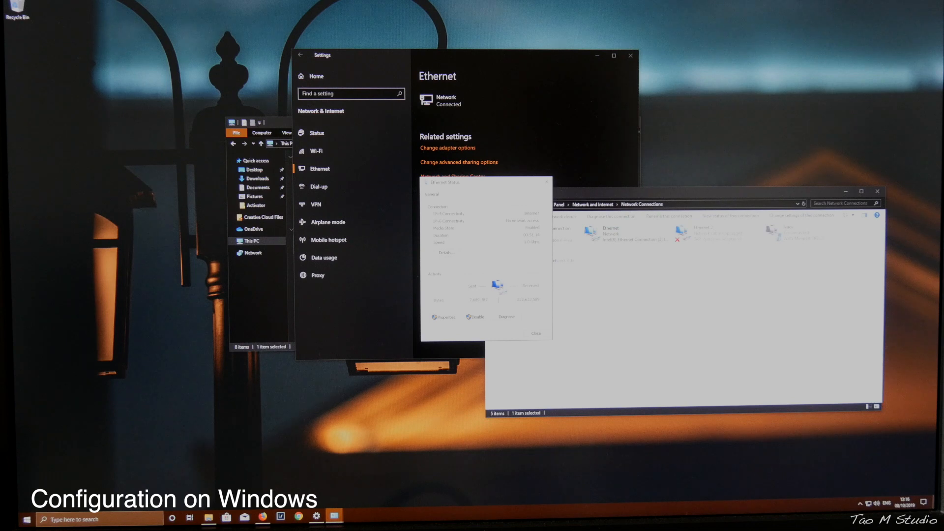
{"action": "left_click", "coordinate": [445, 253]}
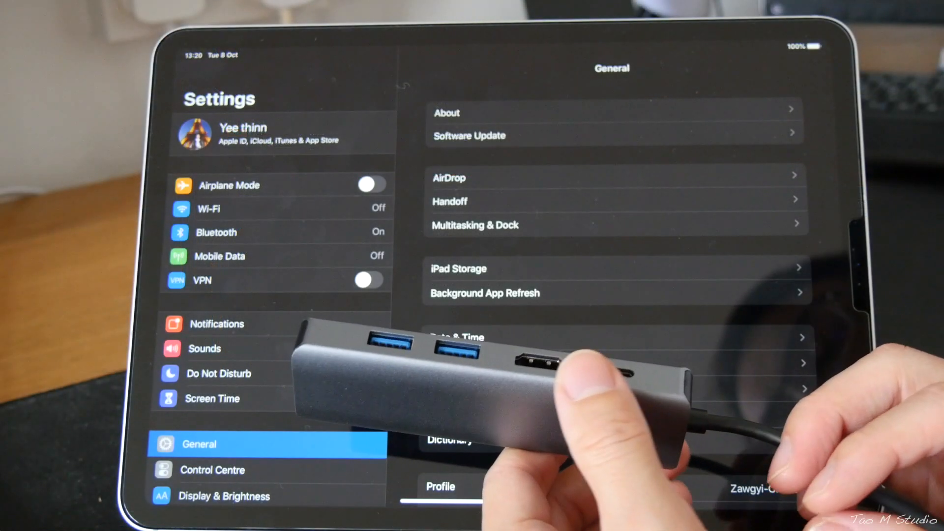
View the Ethernet entry showing the USB 10/100/1000 LAN interface, then return home.
{"action": "left_click", "coordinate": [441, 486]}
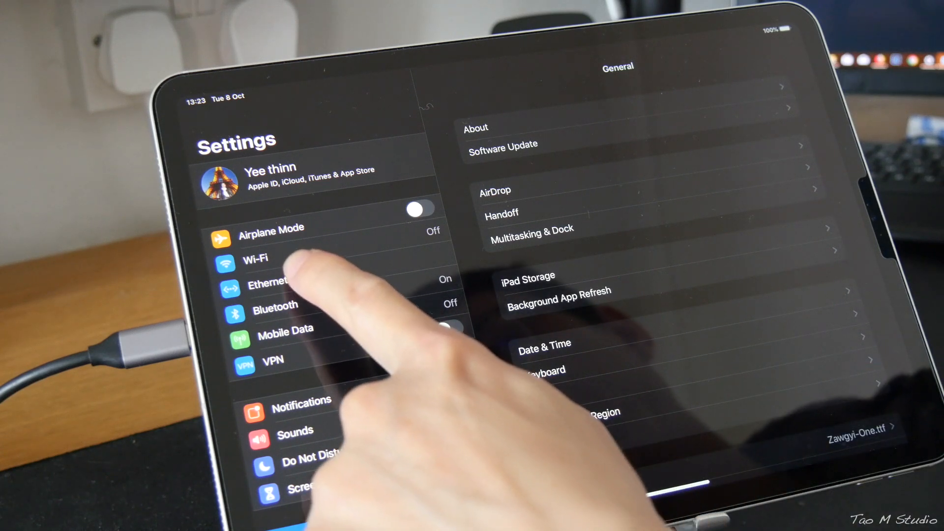
{"action": "left_click", "coordinate": [268, 281]}
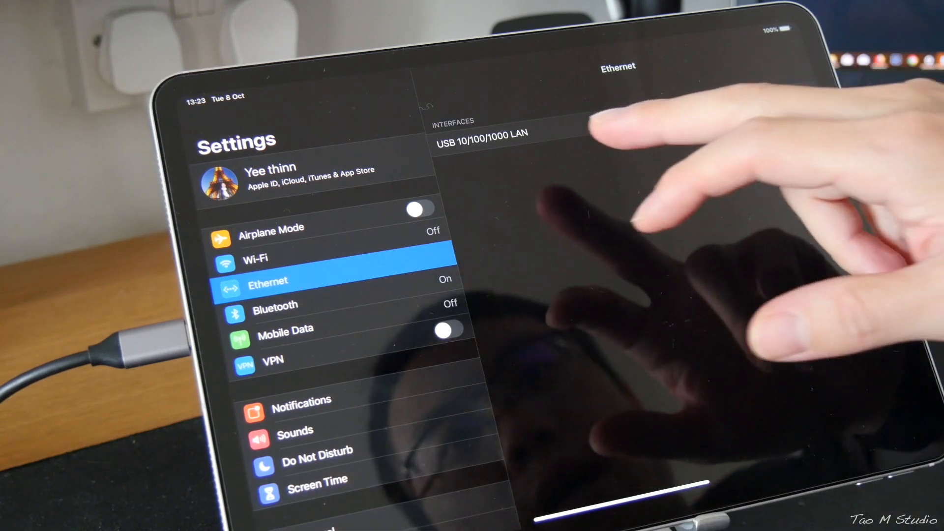
{"action": "left_click", "coordinate": [480, 133]}
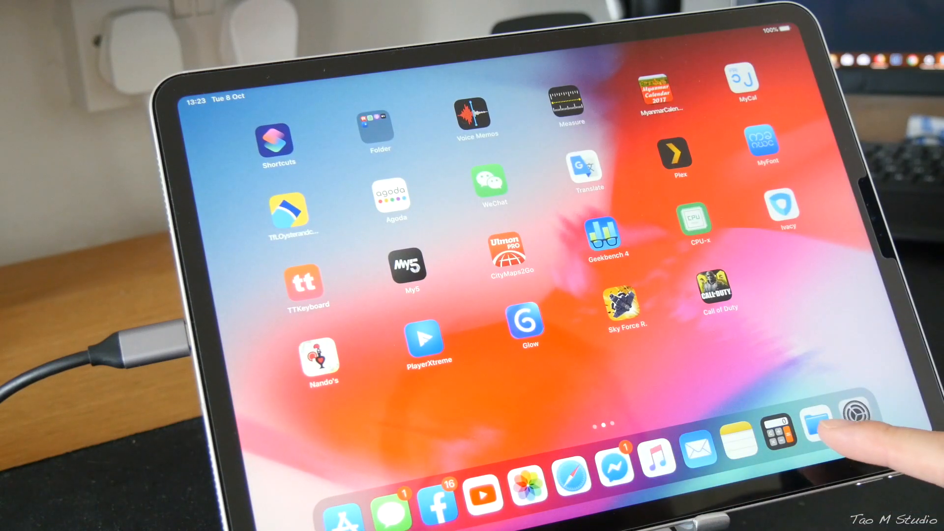
In Files start Connect to Server and remove the saved smb://192.168.1.67 entry.
{"action": "left_click", "coordinate": [816, 419]}
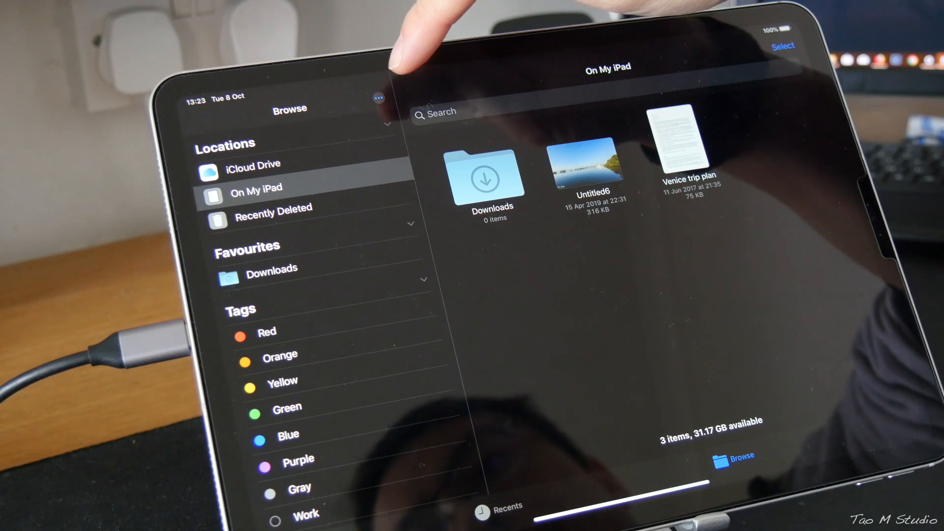
{"action": "left_click", "coordinate": [378, 97]}
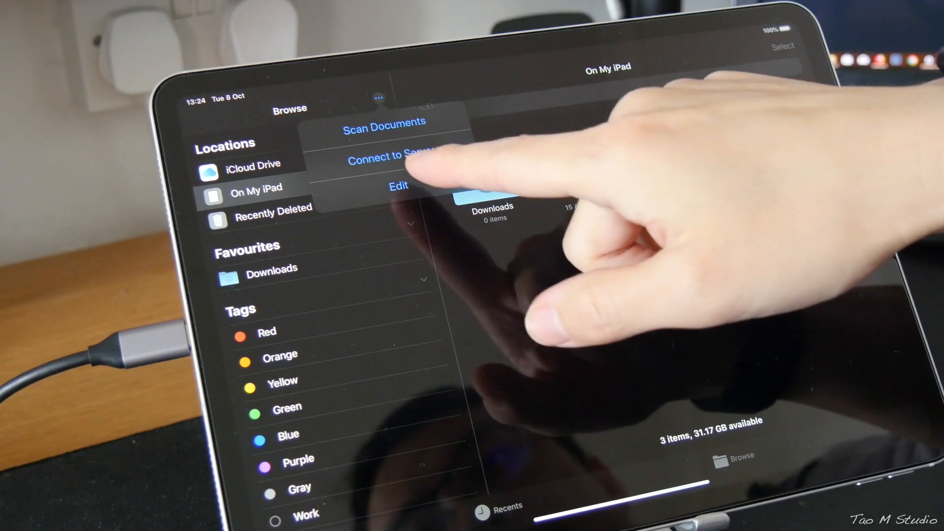
{"action": "left_click", "coordinate": [393, 157]}
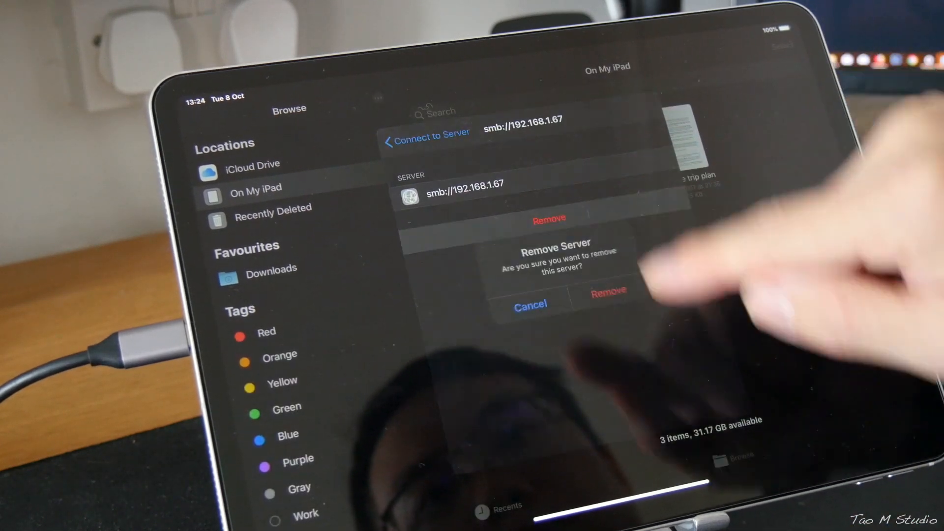
{"action": "left_click", "coordinate": [608, 294]}
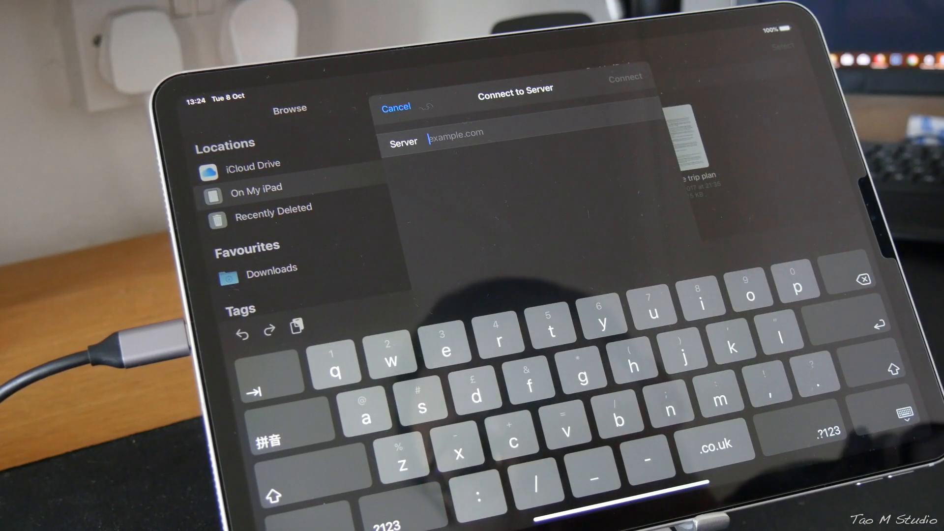
Connect to smb://192.168.1.67 and browse the shared Windows C drive.
{"action": "type", "text": "sm"}
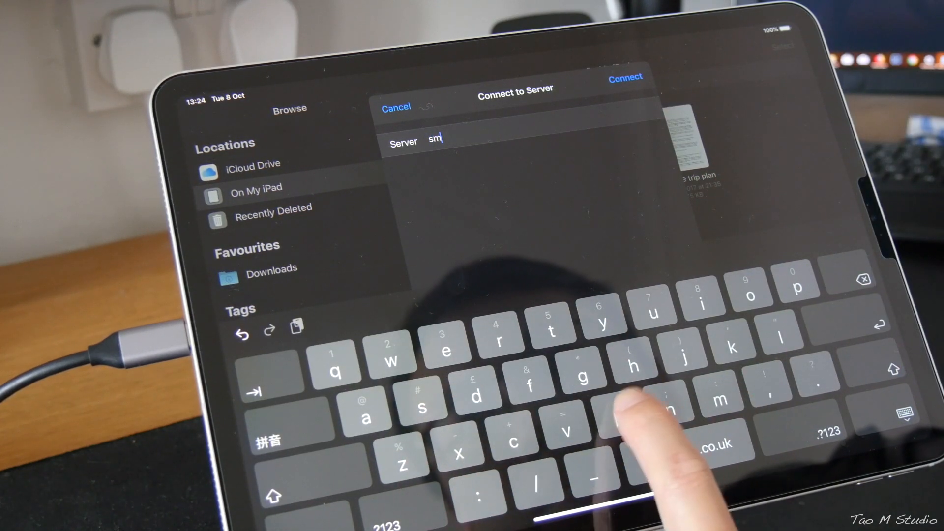
{"action": "type", "text": "b://"}
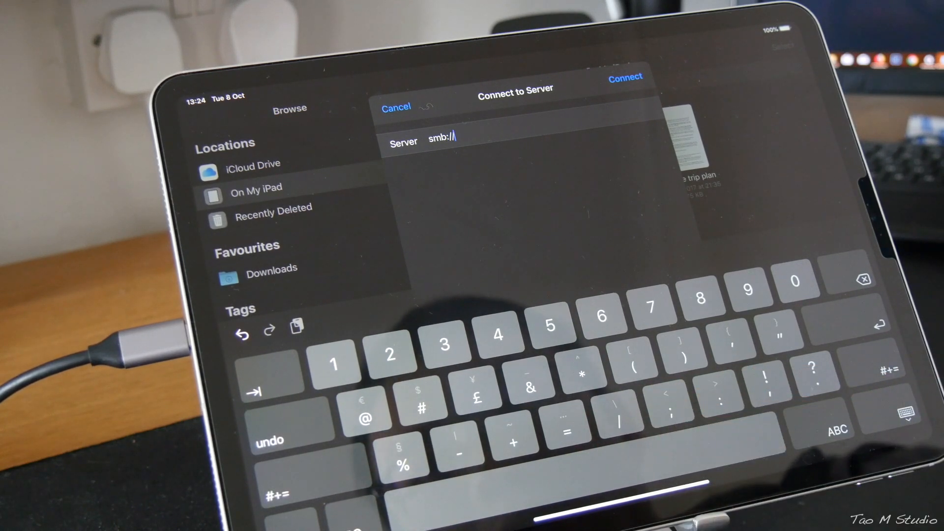
{"action": "type", "text": "192.1"}
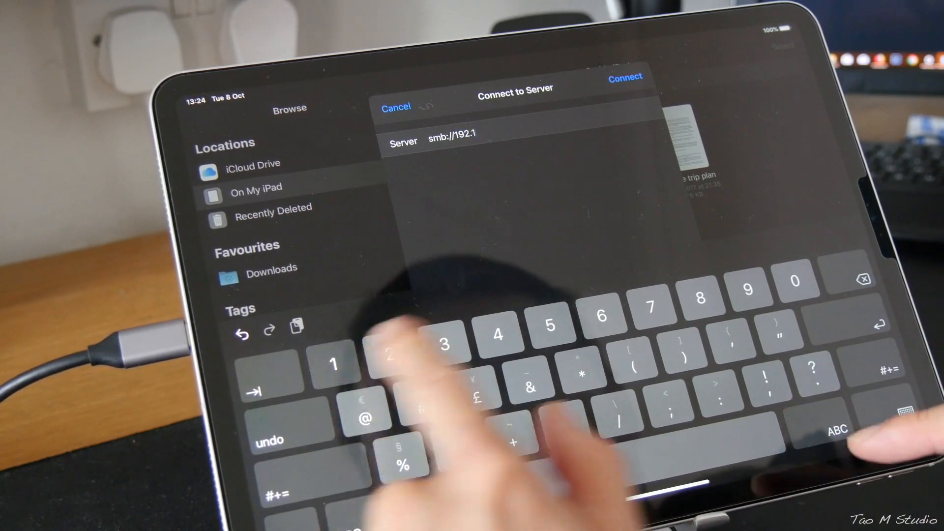
{"action": "type", "text": "68"}
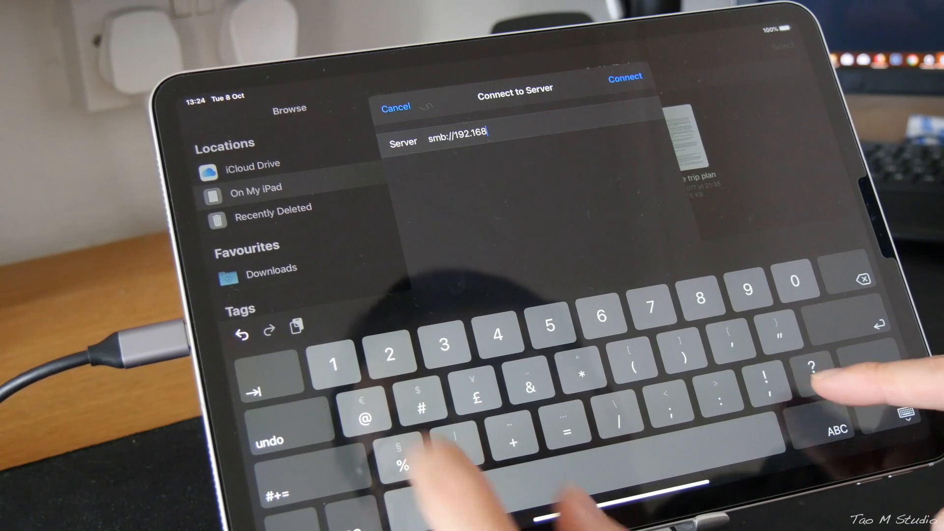
{"action": "type", "text": ".1.67"}
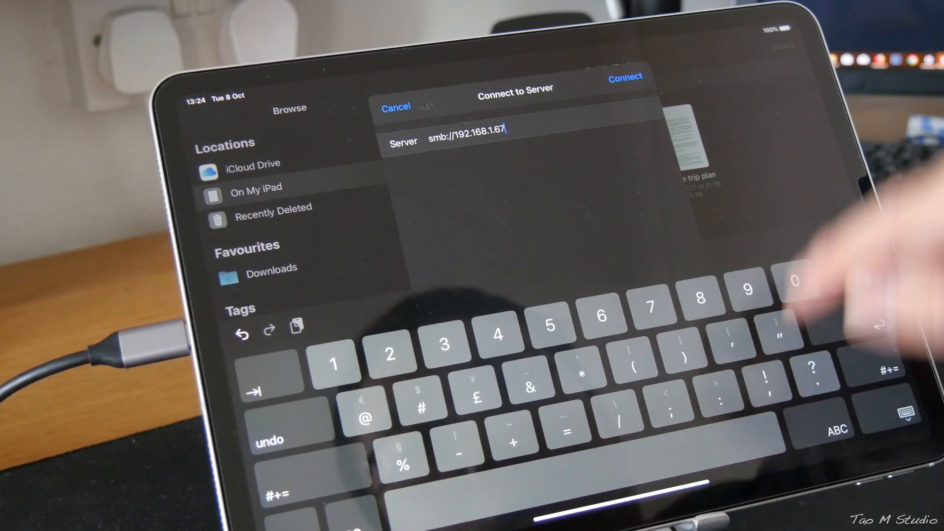
{"action": "left_click", "coordinate": [624, 77]}
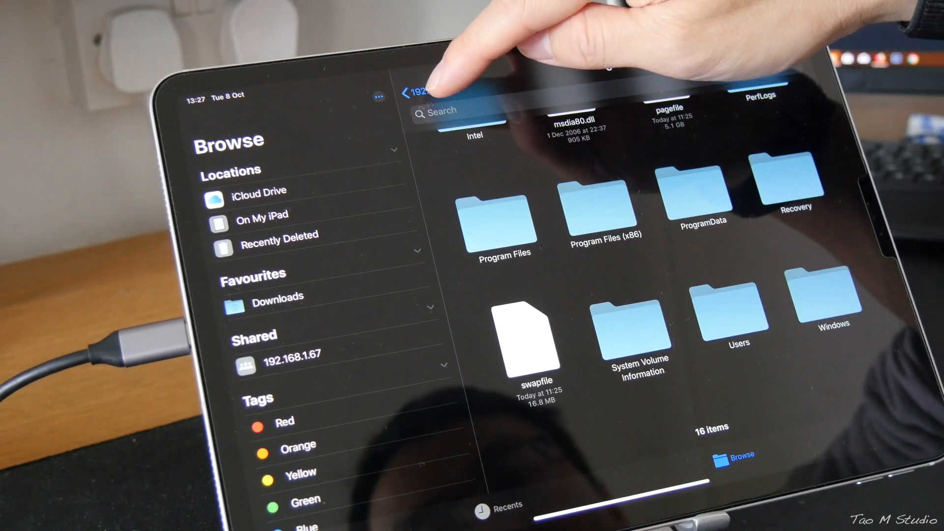
Navigate into Users and the Tao folder listing Desktop, Downloads and Music.
{"action": "left_click", "coordinate": [408, 92]}
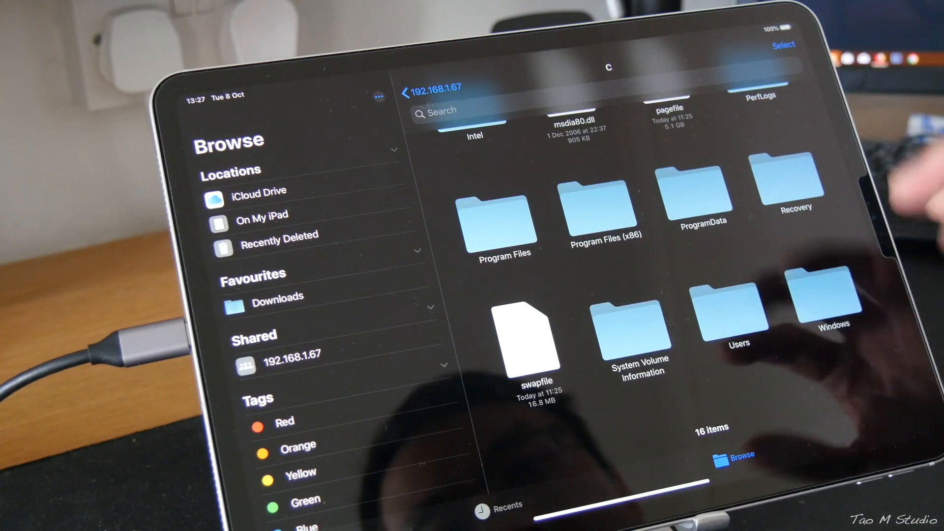
{"action": "scroll", "scroll_direction": "down", "scroll_amount": 3}
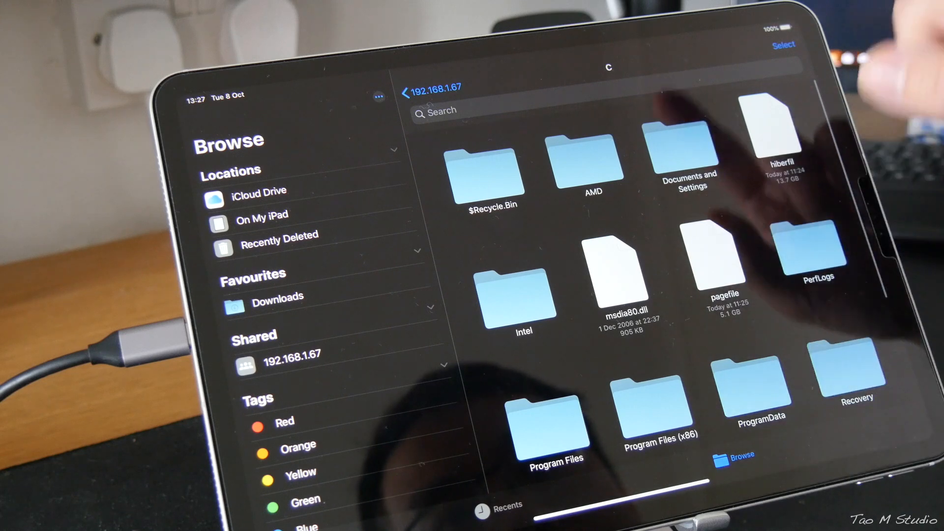
{"action": "scroll", "scroll_direction": "down", "scroll_amount": 3}
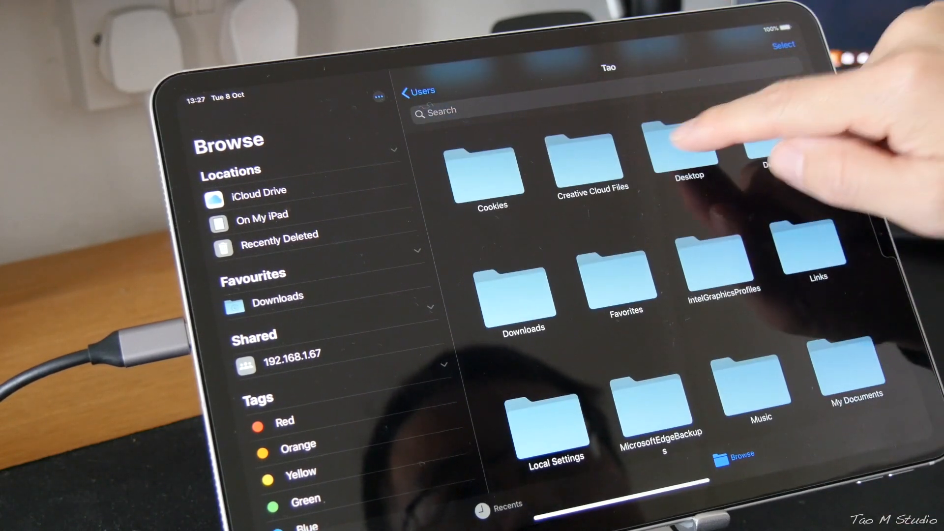
Create a new folder named test inside Tao's Desktop folder.
{"action": "left_click", "coordinate": [685, 156]}
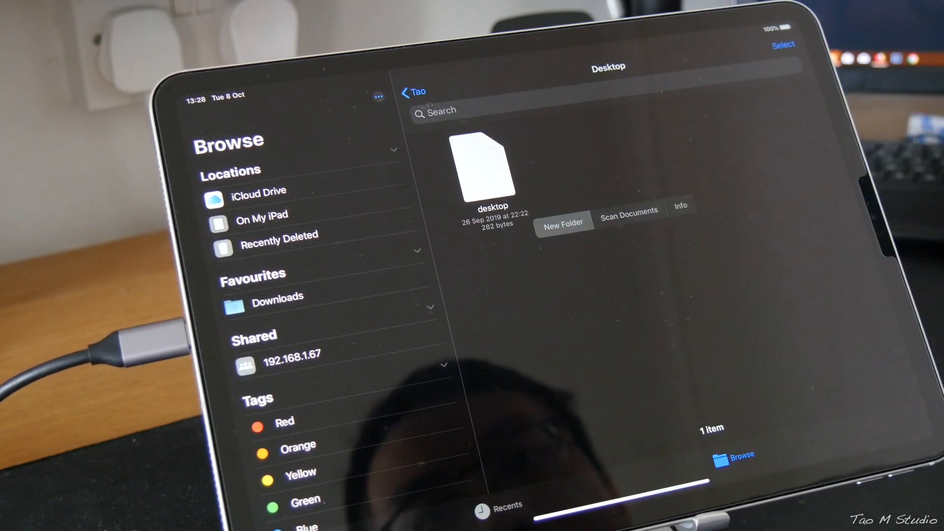
{"action": "left_click", "coordinate": [563, 221]}
{"action": "type", "text": "test"}
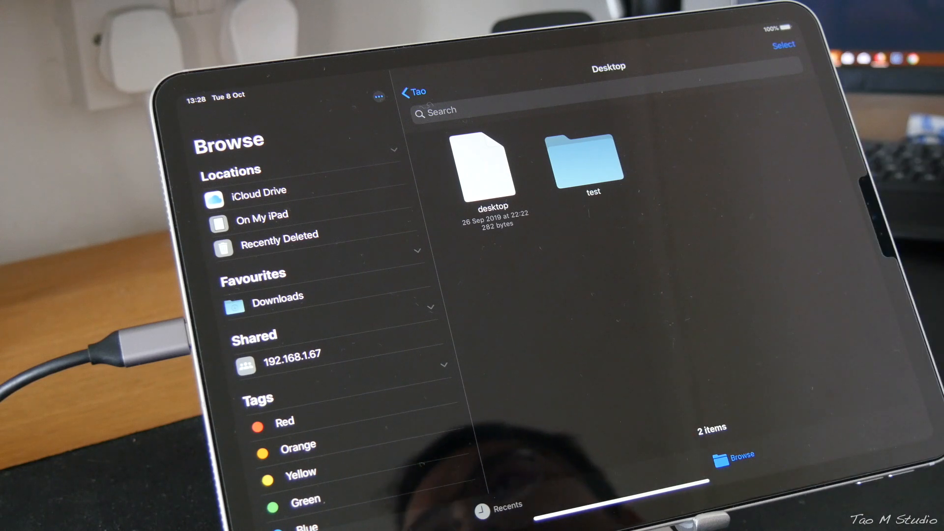
Navigate back up through Users to the server's top level.
{"action": "left_click", "coordinate": [412, 92]}
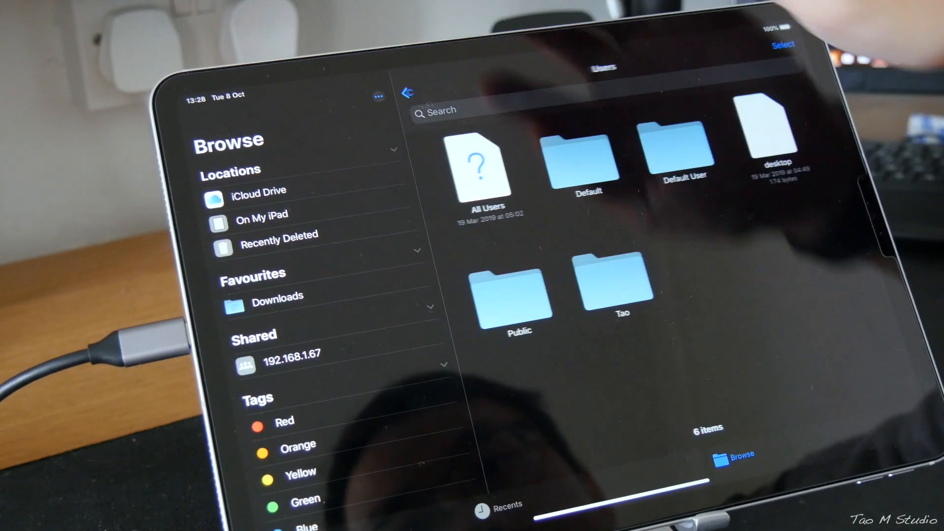
{"action": "left_click", "coordinate": [291, 353]}
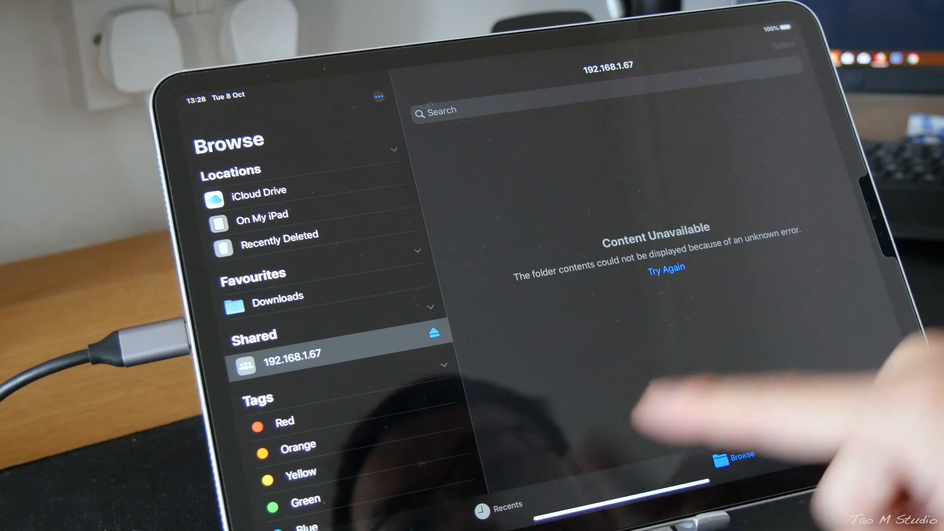
{"action": "left_click", "coordinate": [259, 191]}
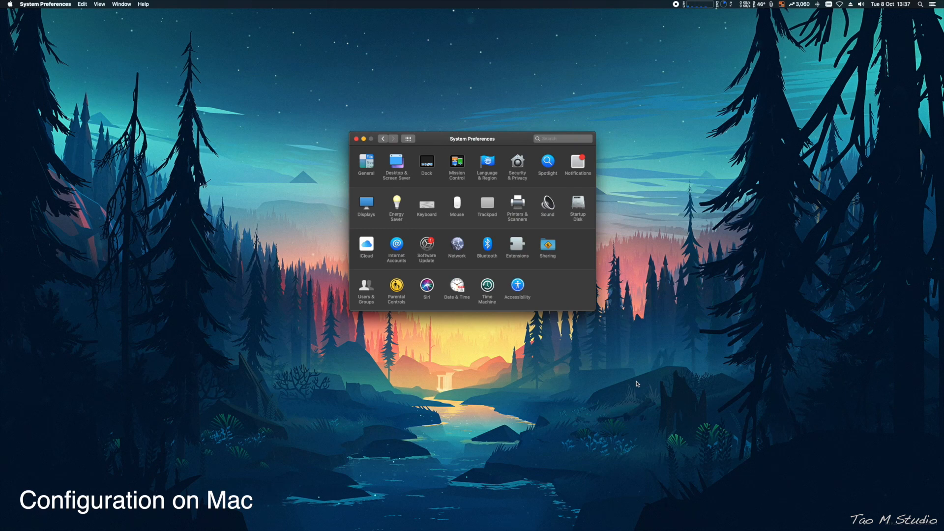
{"action": "mouse_move", "coordinate": [497, 259]}
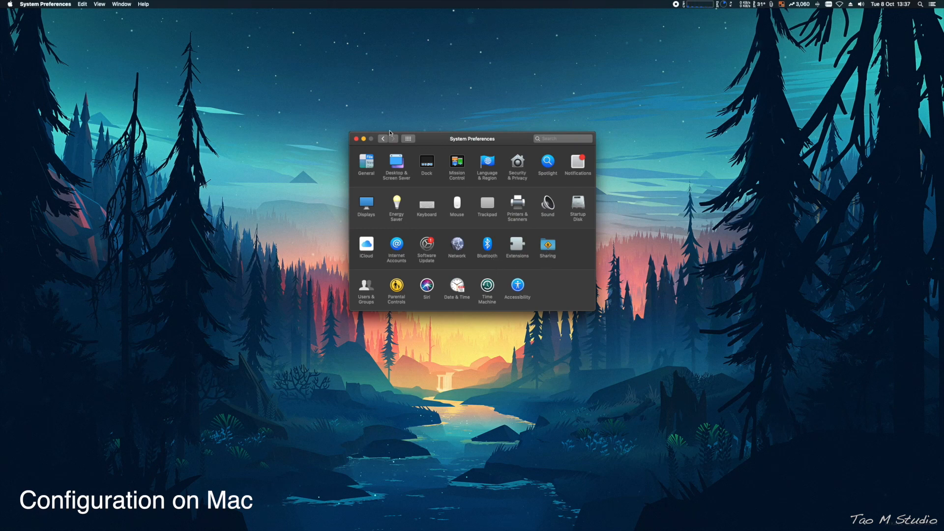
In Sharing's File Sharing, select the Editing folder and start adding a user.
{"action": "left_click", "coordinate": [548, 246]}
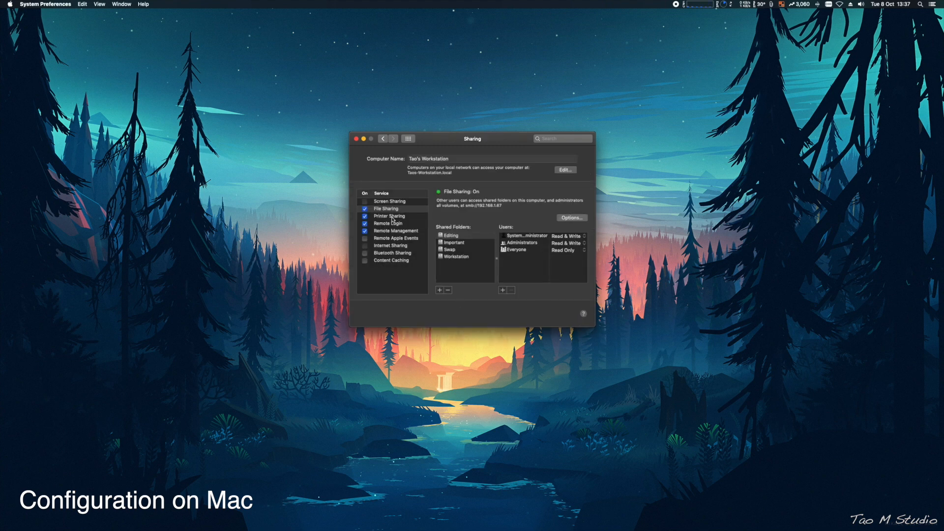
{"action": "left_click", "coordinate": [386, 209]}
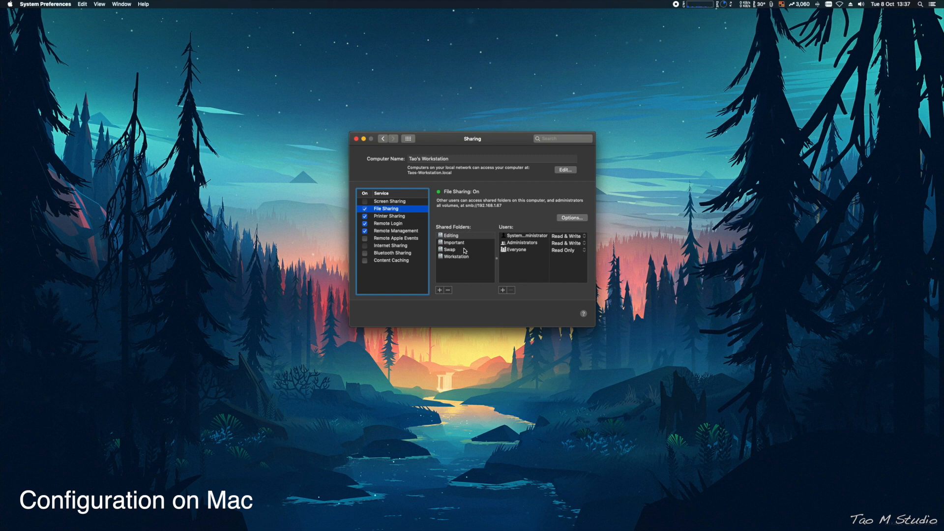
{"action": "left_click", "coordinate": [452, 235]}
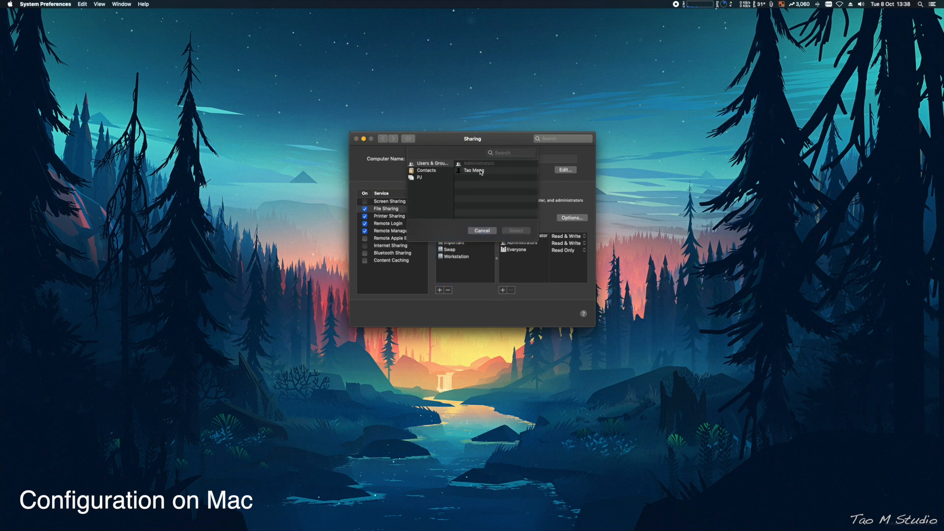
{"action": "left_click", "coordinate": [474, 170]}
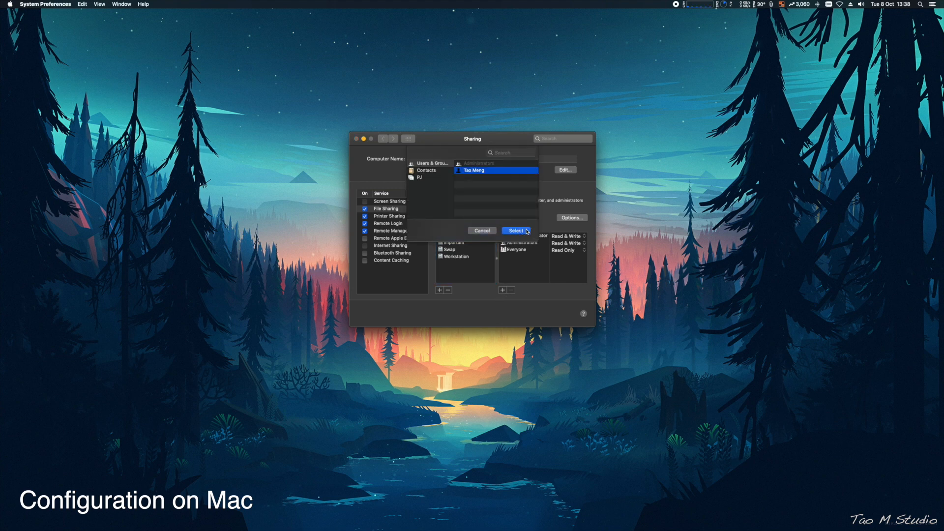
{"action": "left_click", "coordinate": [514, 230]}
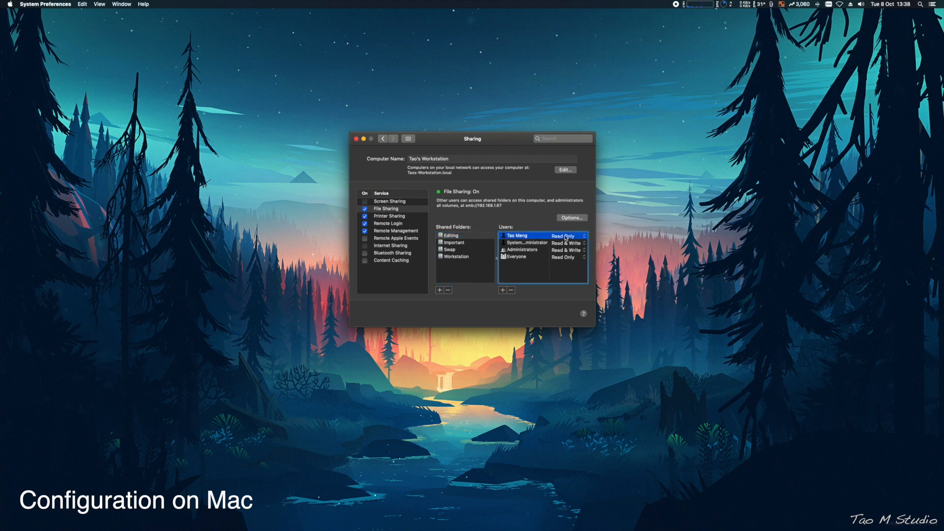
{"action": "left_click", "coordinate": [567, 235]}
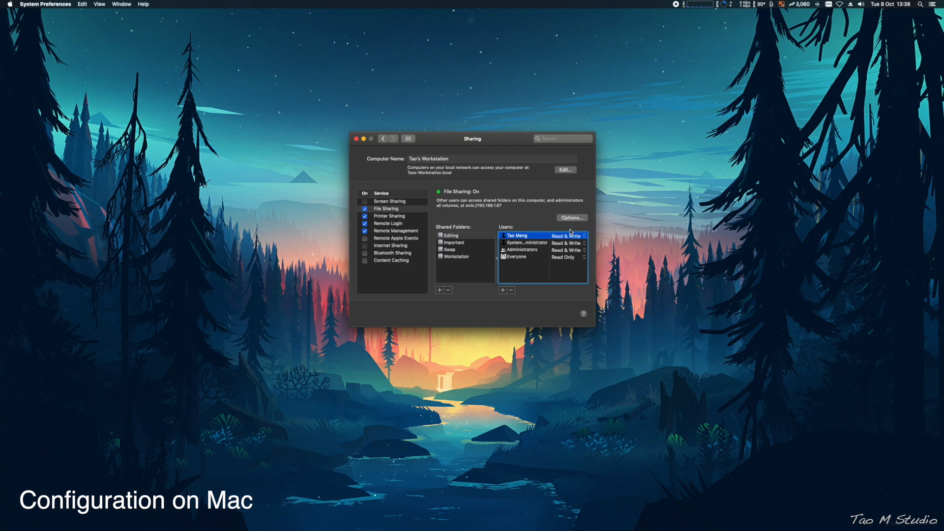
{"action": "mouse_move", "coordinate": [551, 263]}
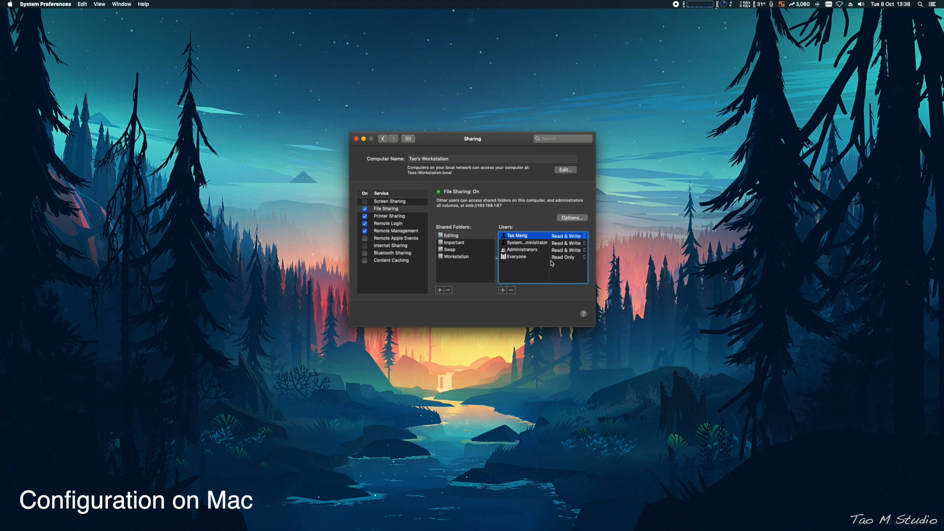
{"action": "mouse_move", "coordinate": [558, 259]}
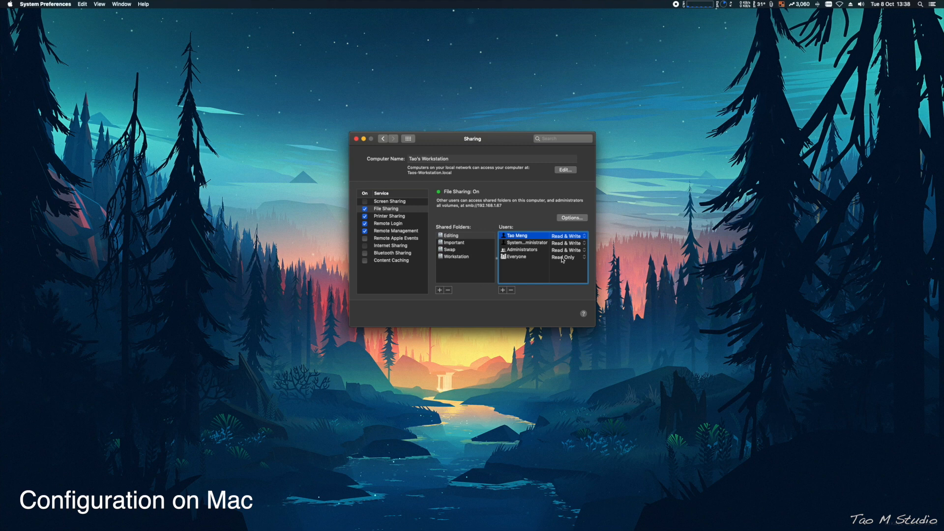
{"action": "left_click", "coordinate": [570, 257]}
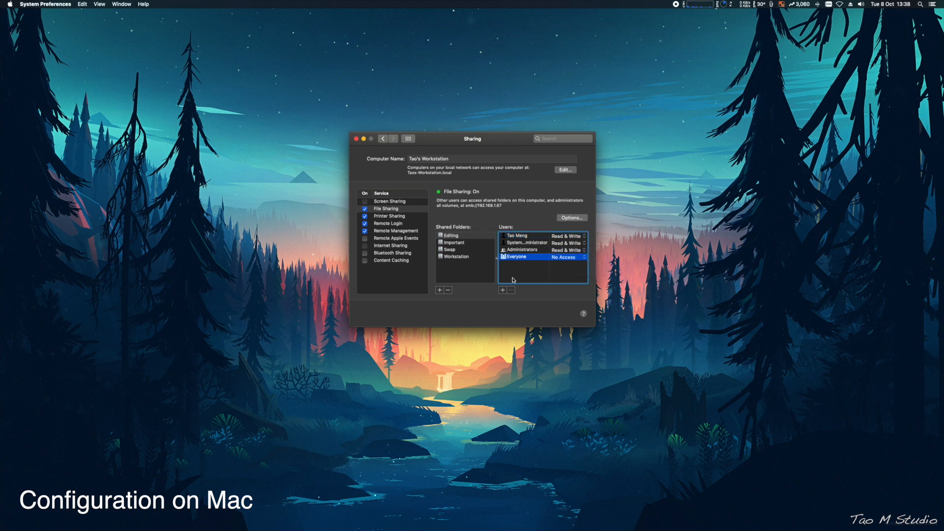
Select the Important folder and begin adding a user to its access list.
{"action": "left_click", "coordinate": [452, 242]}
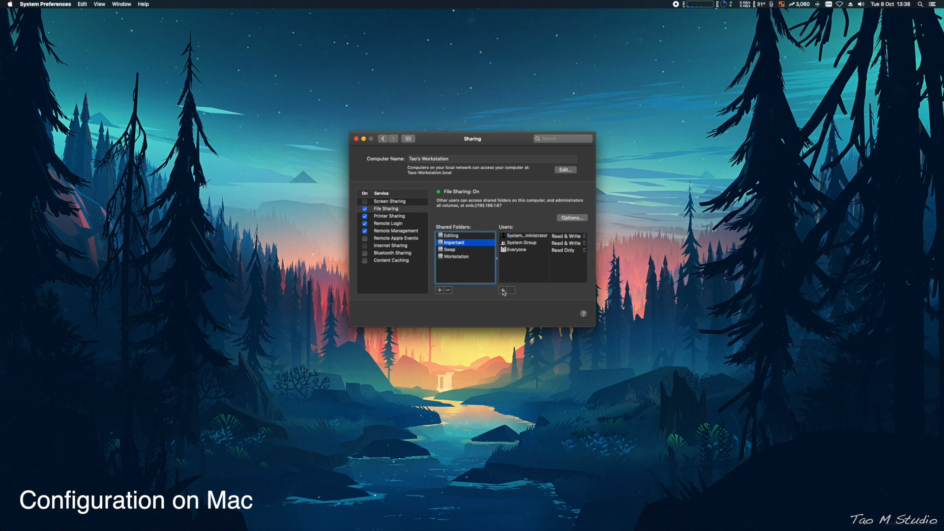
{"action": "left_click", "coordinate": [441, 290]}
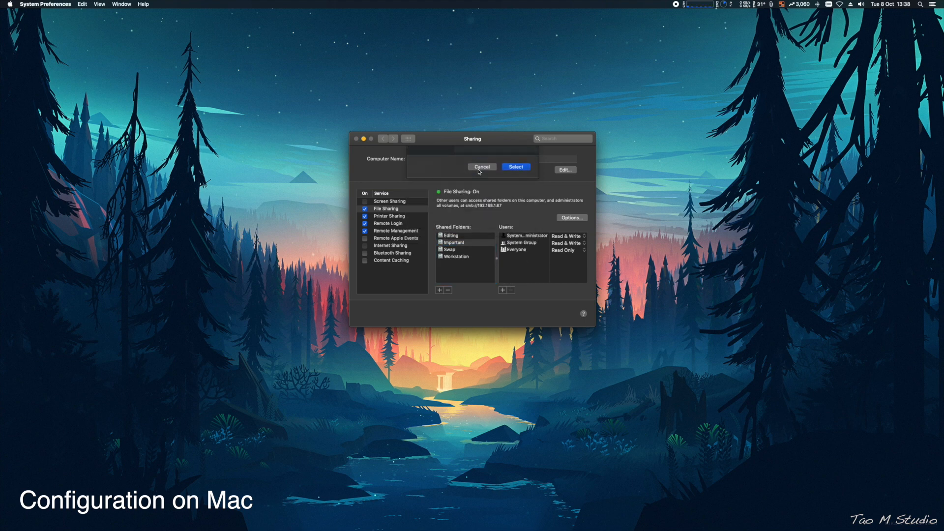
{"action": "left_click", "coordinate": [568, 235]}
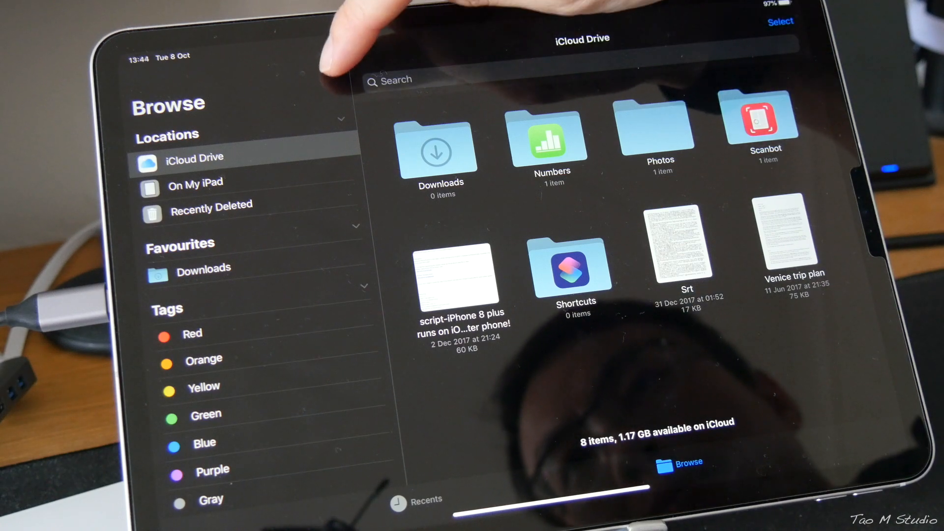
Connect to Server at the smb://192.168 address and sign in as a registered user with name and password.
{"action": "left_click", "coordinate": [330, 63]}
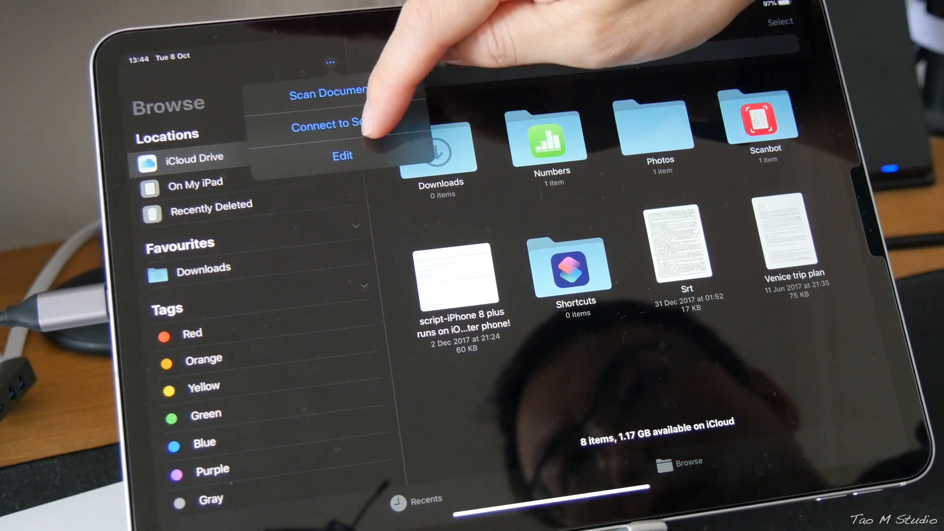
{"action": "left_click", "coordinate": [329, 124]}
{"action": "type", "text": "smb:"}
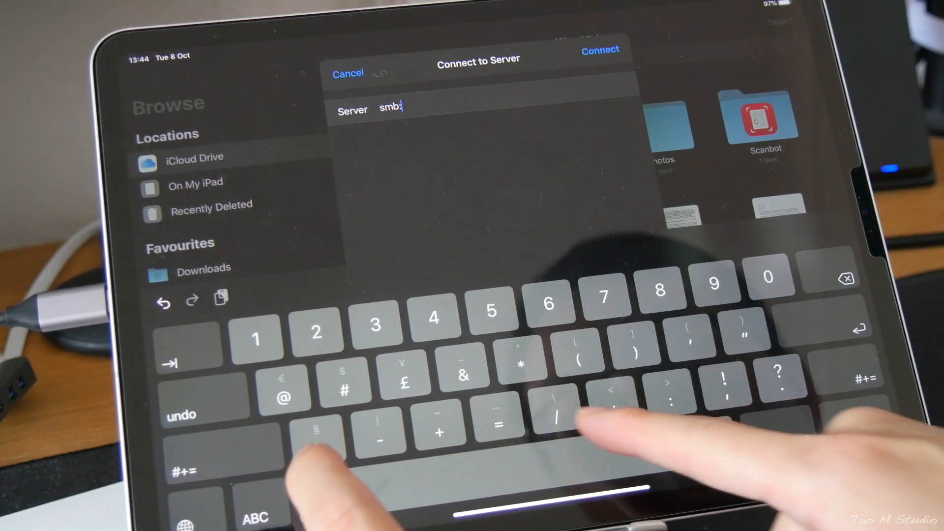
{"action": "type", "text": "//192.1"}
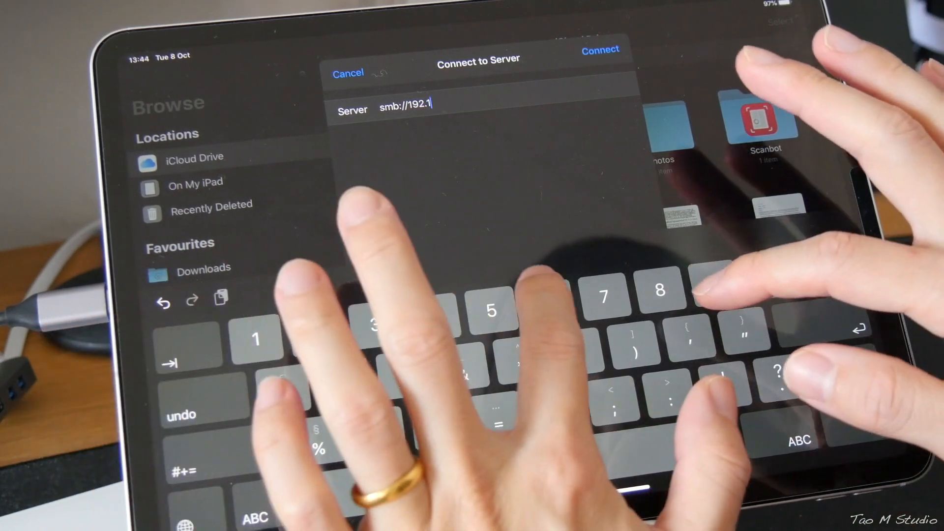
{"action": "type", "text": "68.1"}
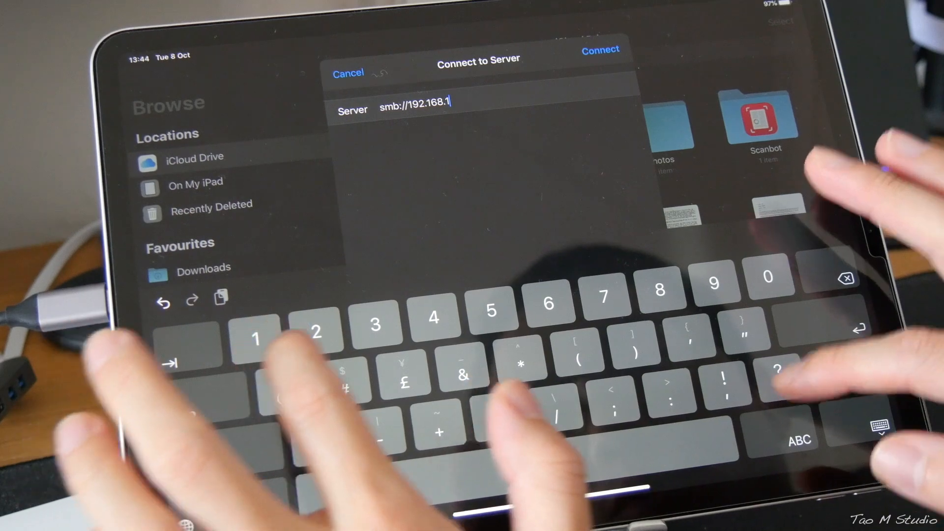
{"action": "left_click", "coordinate": [600, 49]}
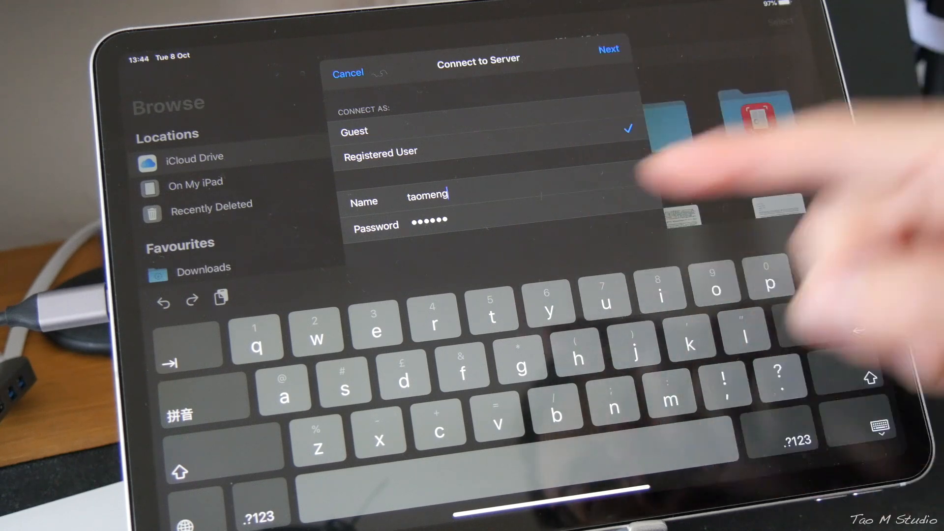
{"action": "left_click", "coordinate": [608, 49]}
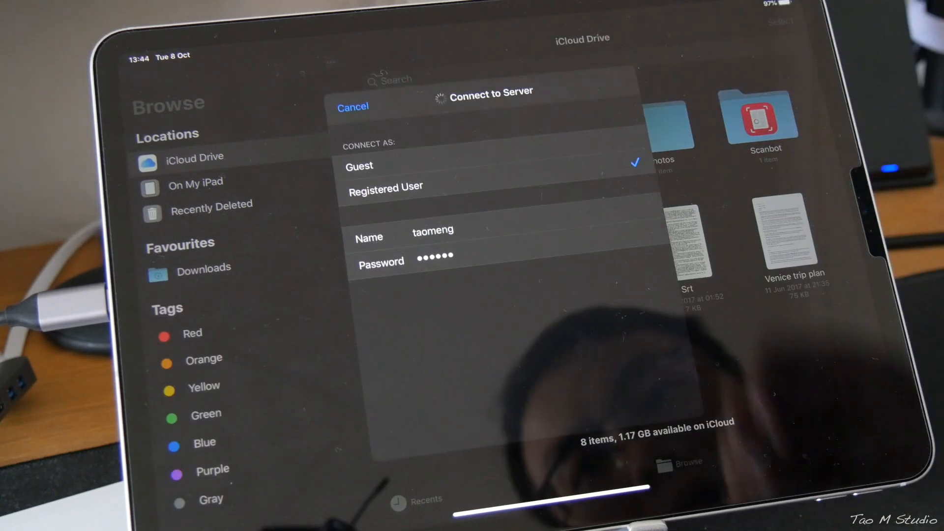
Browse the Important folder on 192.168.1.67, then open the video folder and play the intro video-2019 clip.
{"action": "left_click", "coordinate": [491, 91]}
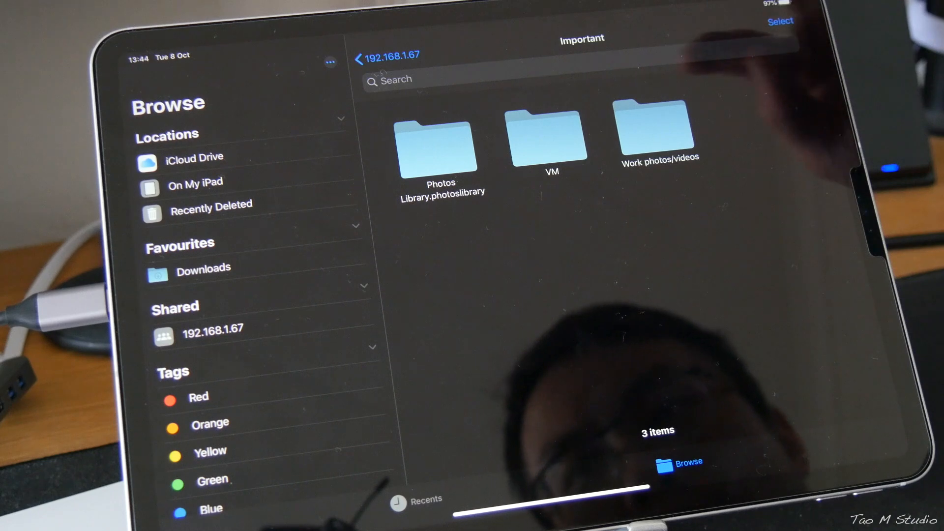
{"action": "left_click", "coordinate": [360, 58]}
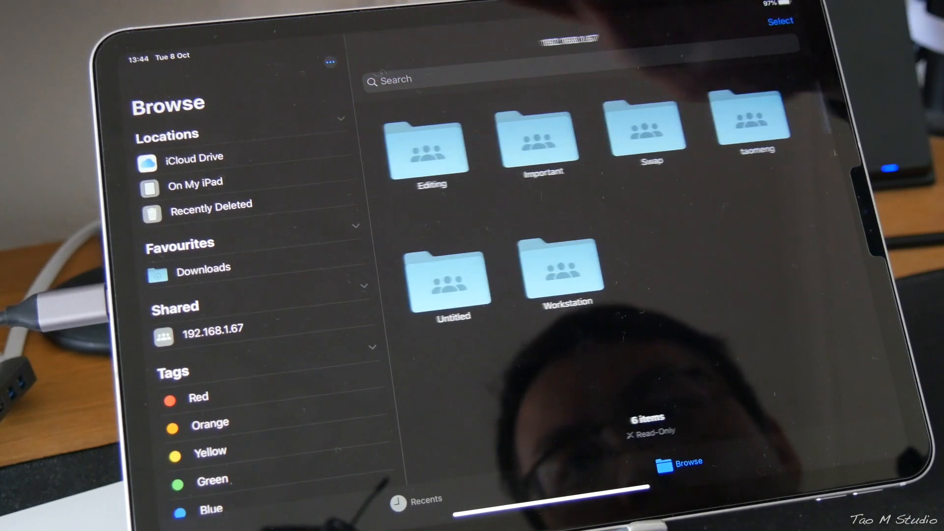
{"action": "left_click", "coordinate": [212, 329]}
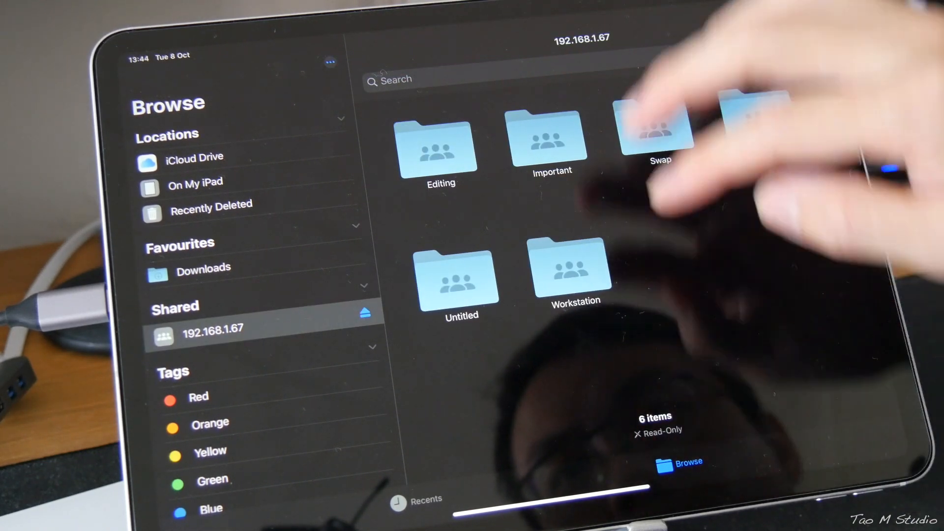
{"action": "double_click", "coordinate": [441, 147]}
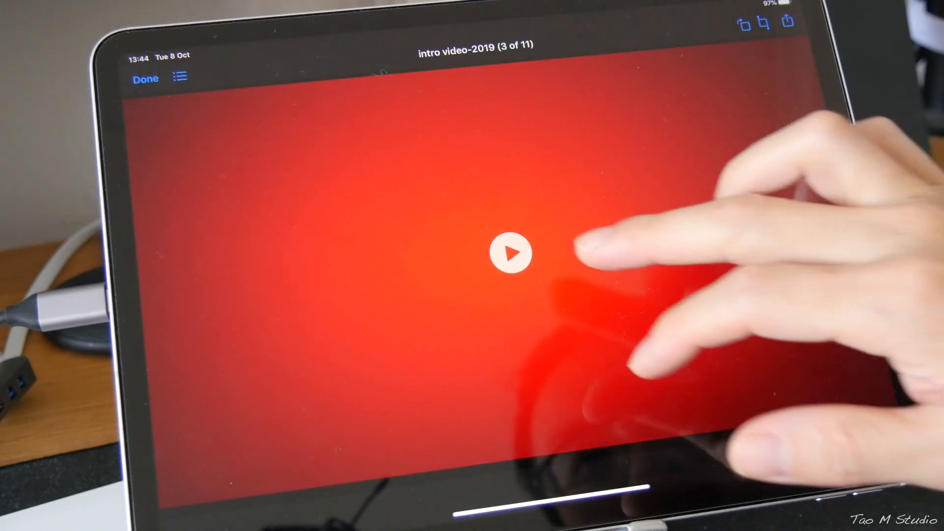
{"action": "left_click", "coordinate": [511, 252]}
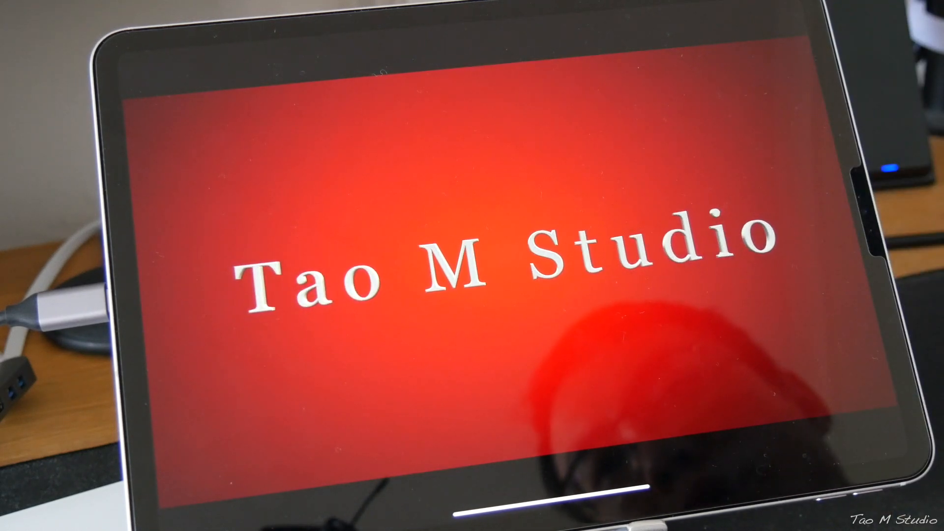